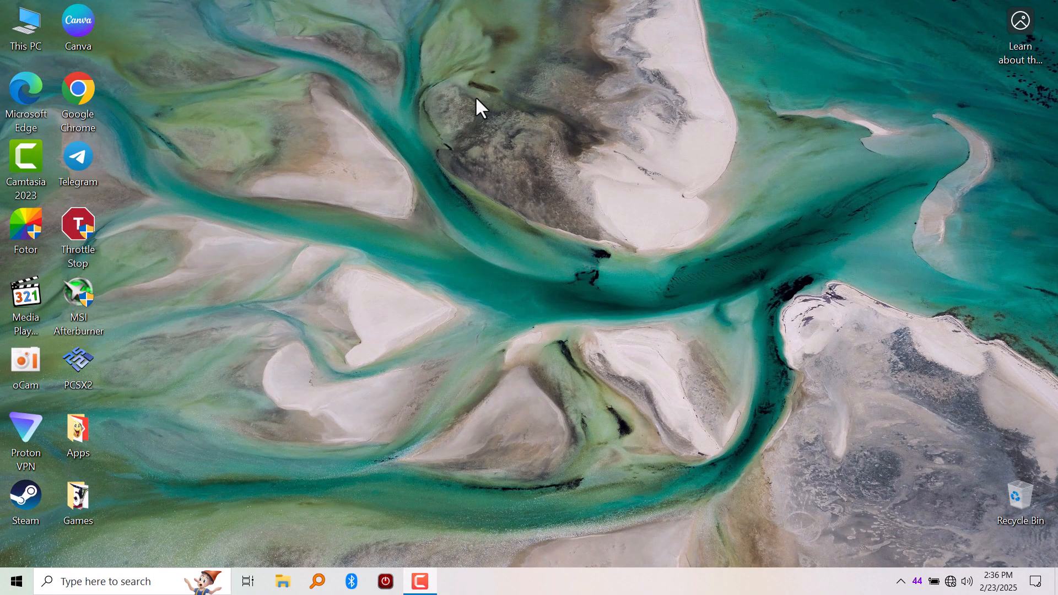
pyautogui.moveTo(452, 158)
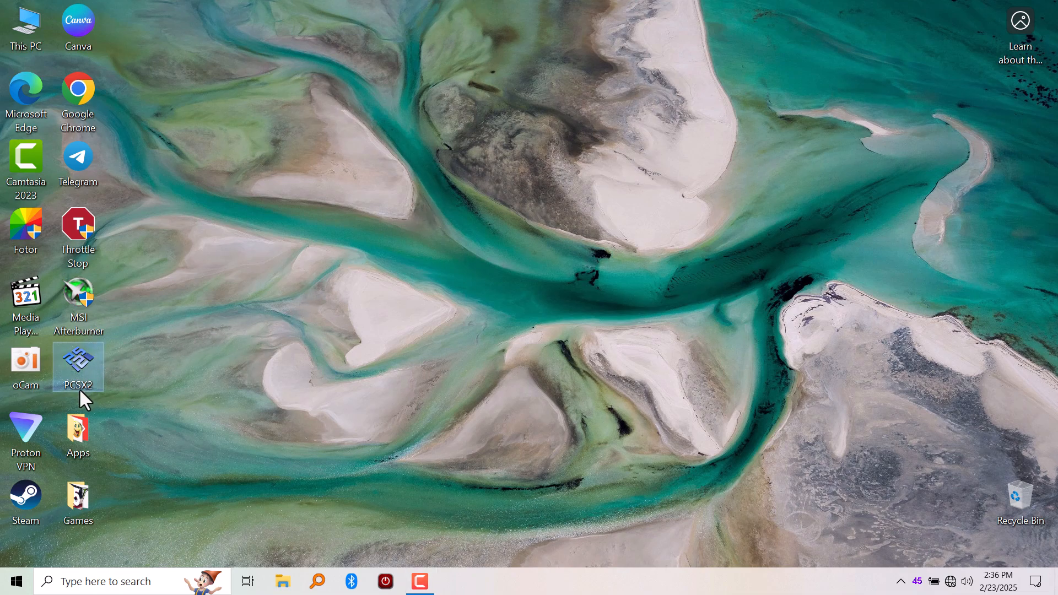
pyautogui.moveTo(159, 354)
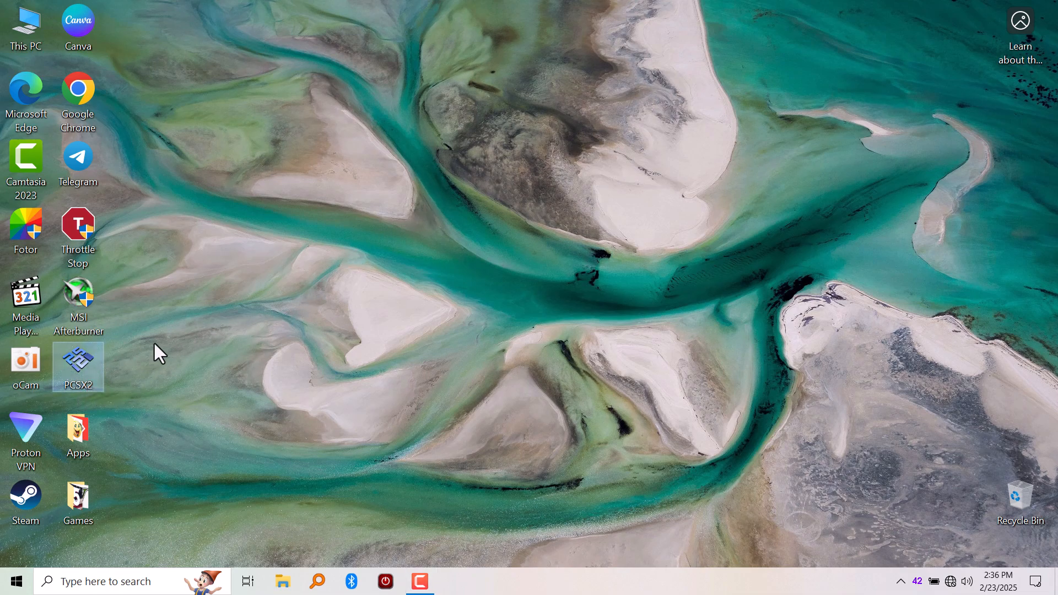
pyautogui.moveTo(88, 378)
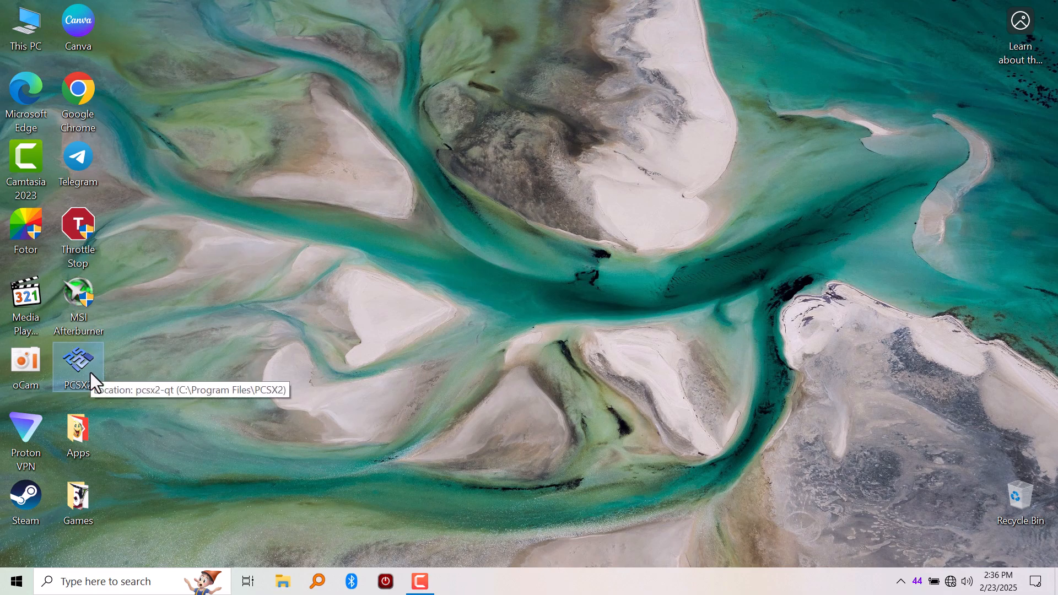
pyautogui.moveTo(140, 357)
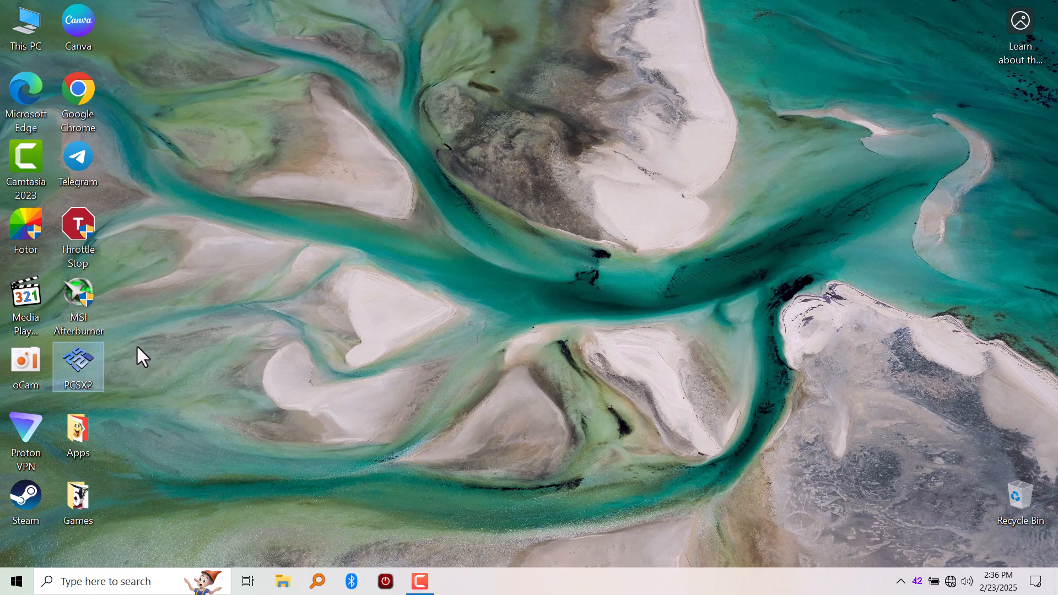
pyautogui.moveTo(172, 313)
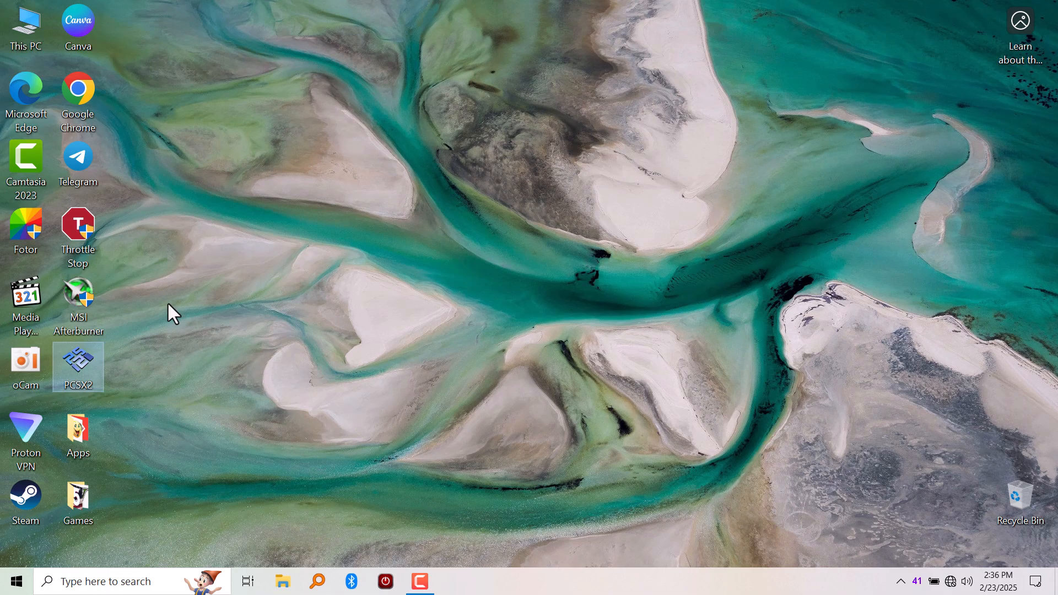
pyautogui.moveTo(235, 331)
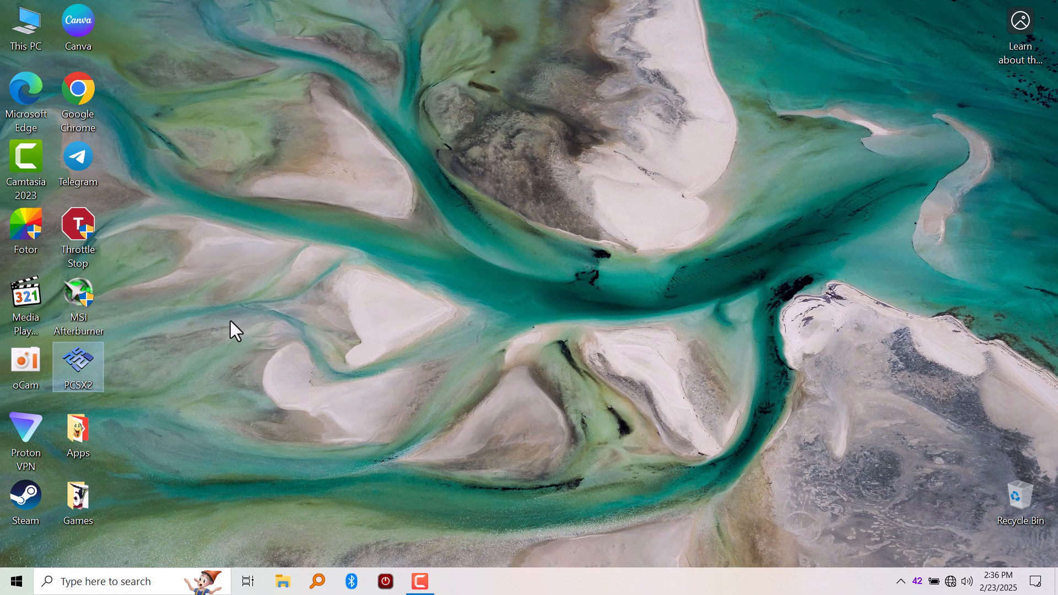
# Open Control Panel from Start and search it for 'game'
pyautogui.click(14, 581)
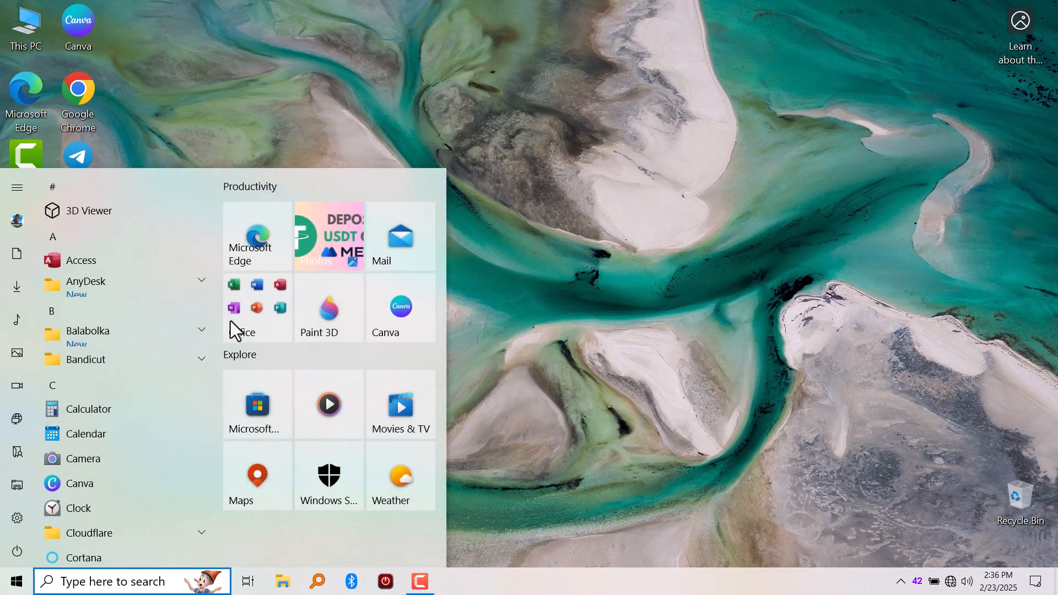
pyautogui.write('c')
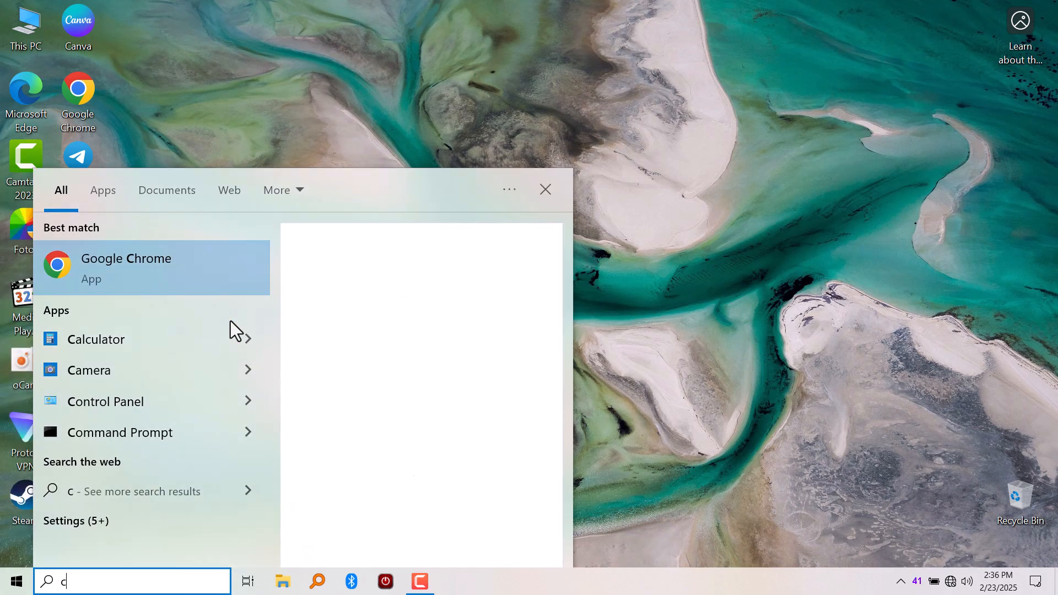
pyautogui.click(105, 400)
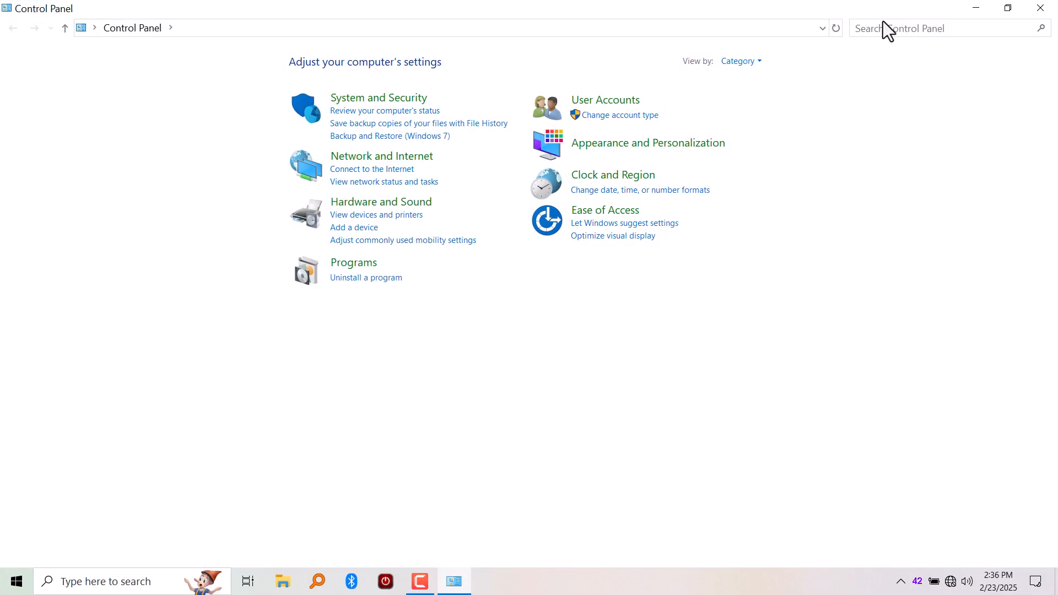
pyautogui.write('game')
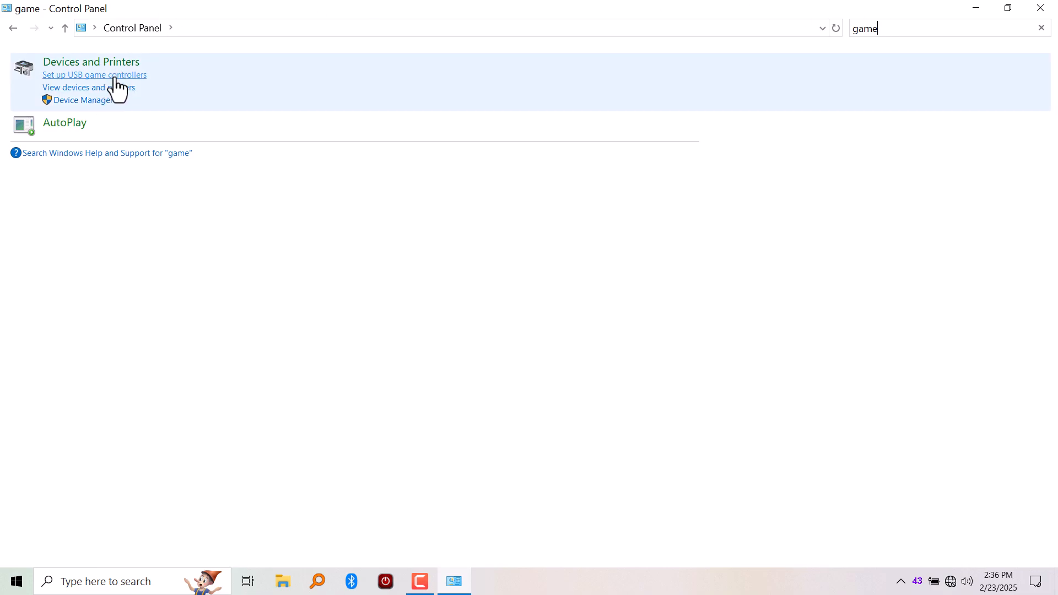
# Confirm both Xbox 360 controllers show OK, test one, and close the dialogs
pyautogui.click(93, 75)
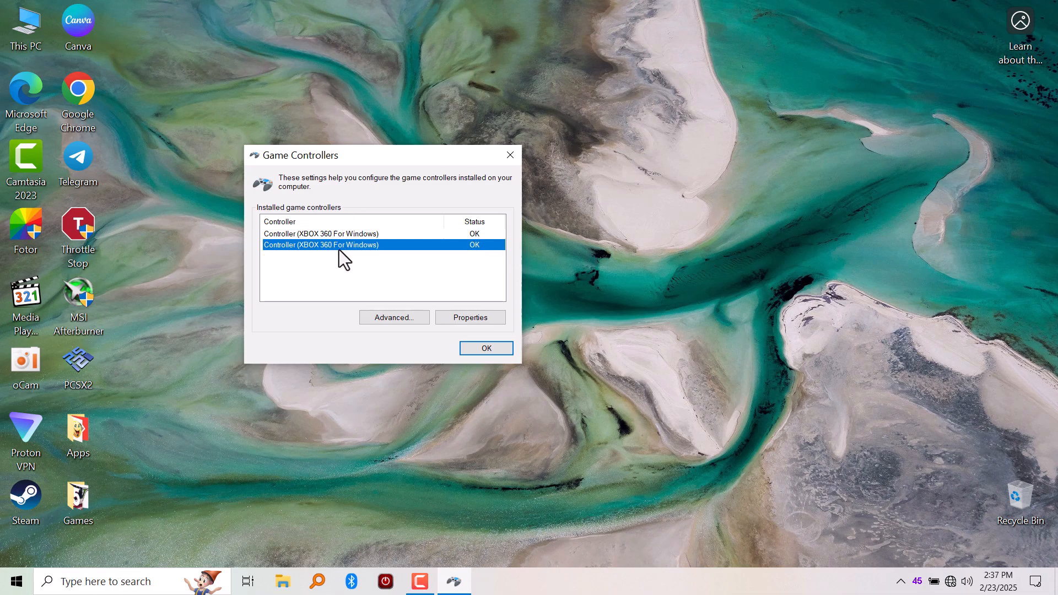
pyautogui.moveTo(337, 245)
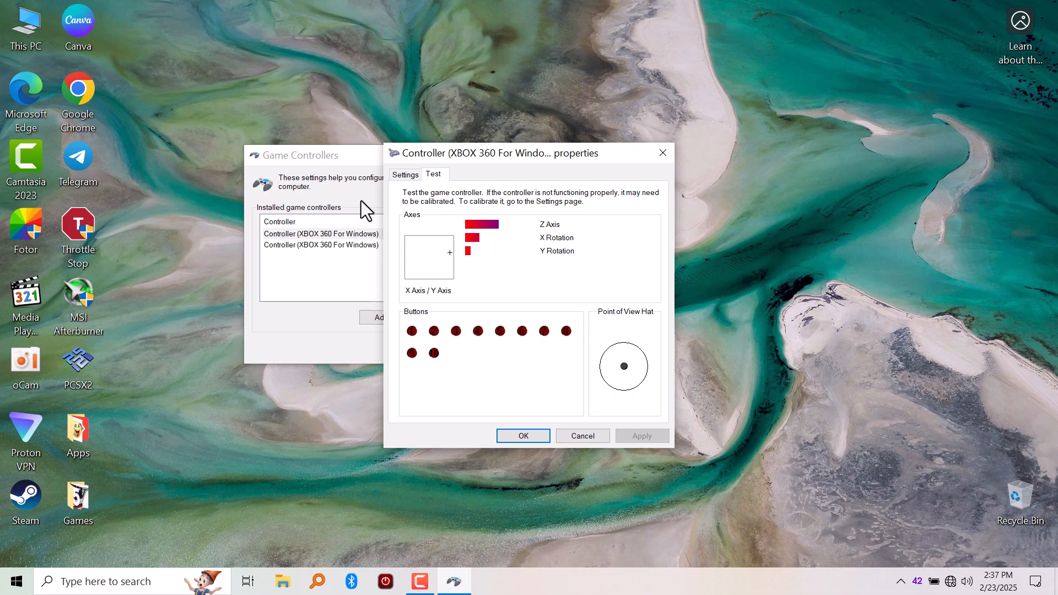
pyautogui.moveTo(619, 87)
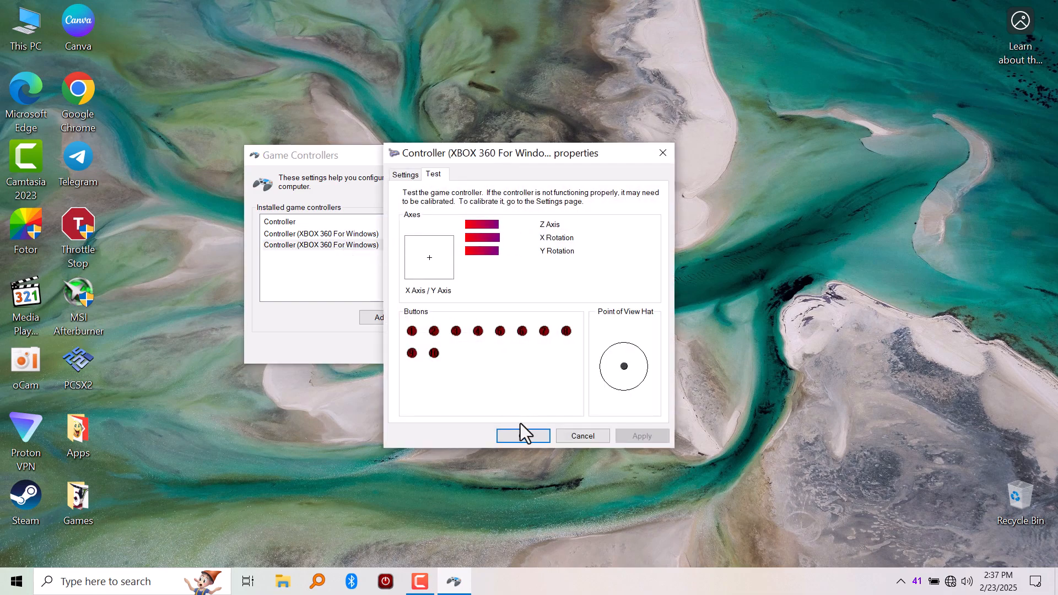
pyautogui.click(523, 435)
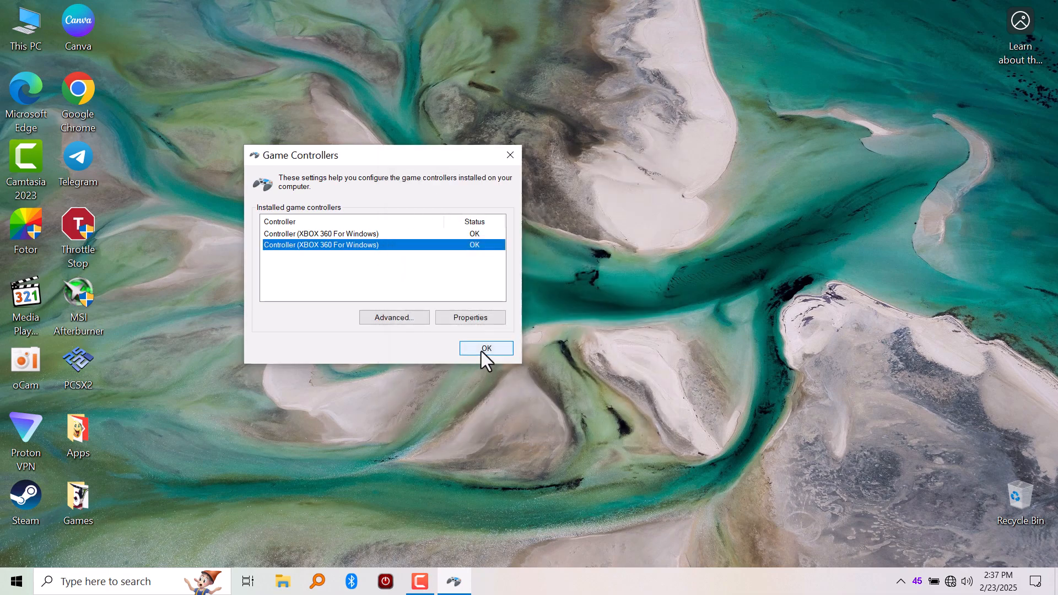
pyautogui.click(485, 348)
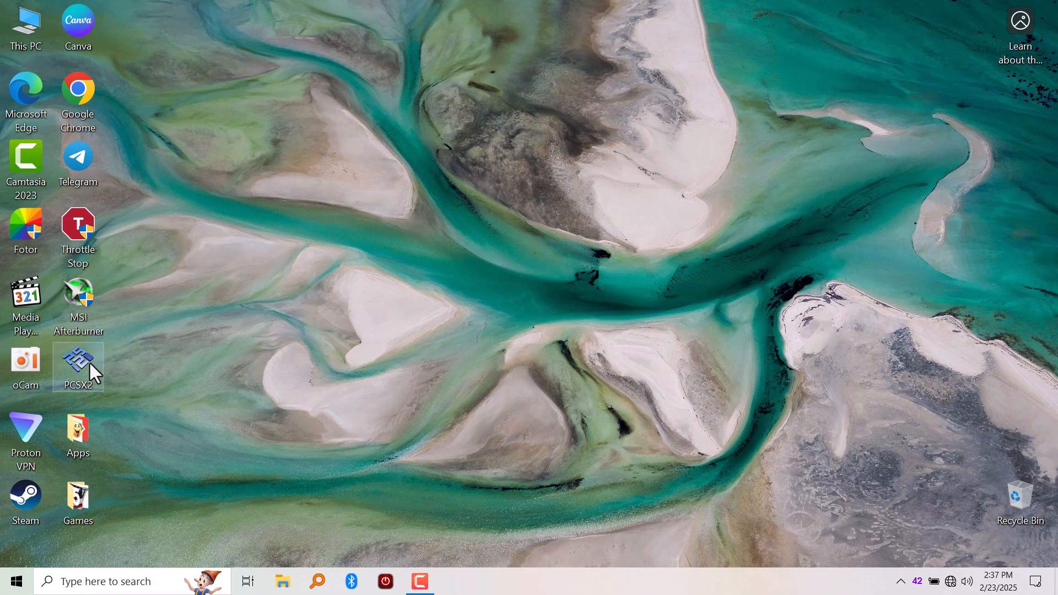
pyautogui.moveTo(282, 246)
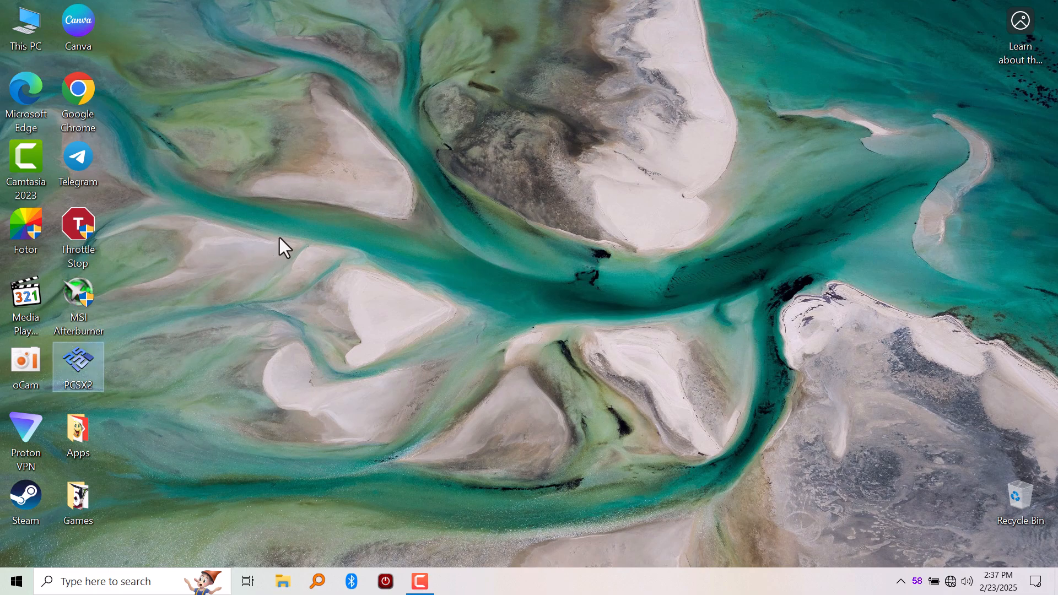
# Launch PCSX2, enable the SDL input source, and confirm SDL-0 and SDL-1 are detected
pyautogui.doubleClick(77, 366)
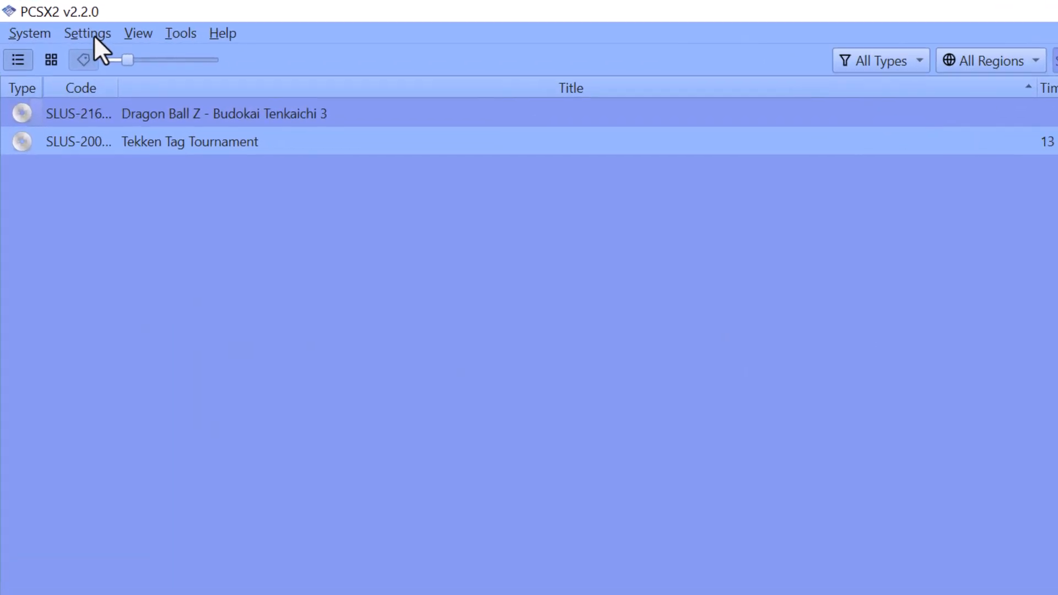
pyautogui.click(87, 33)
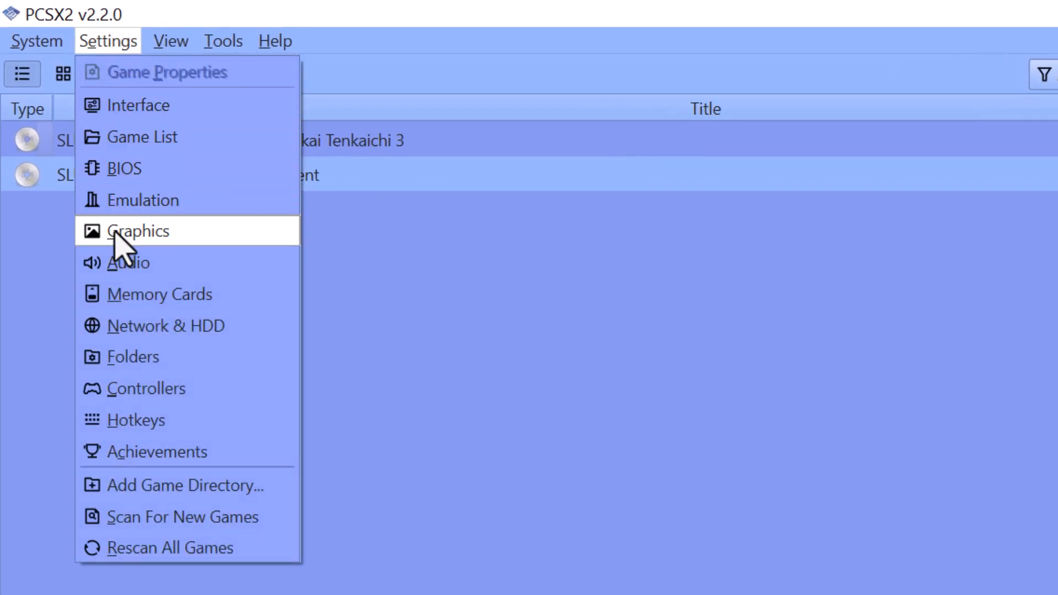
pyautogui.click(148, 388)
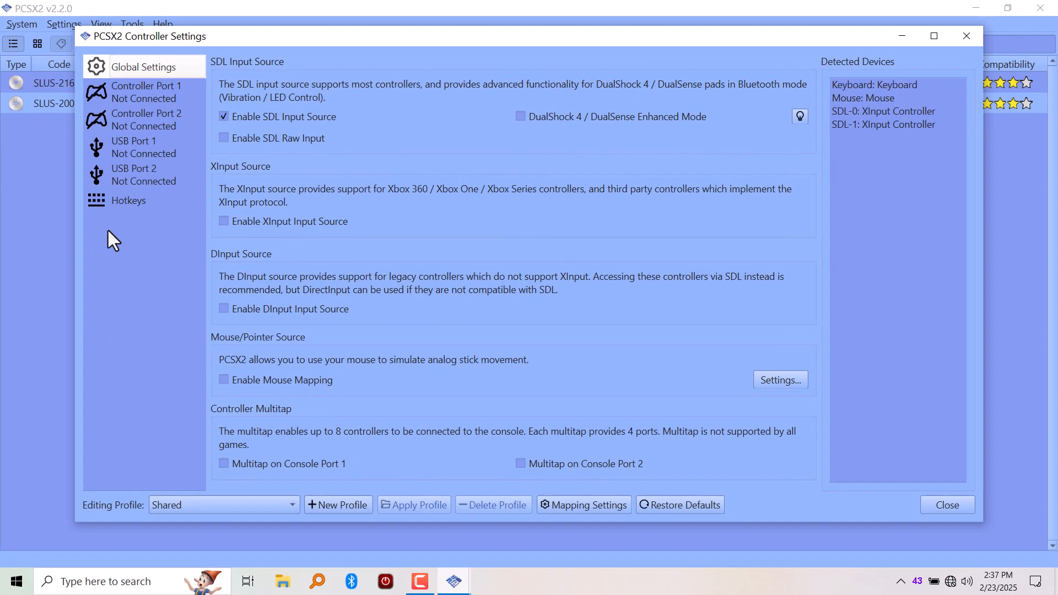
pyautogui.click(934, 36)
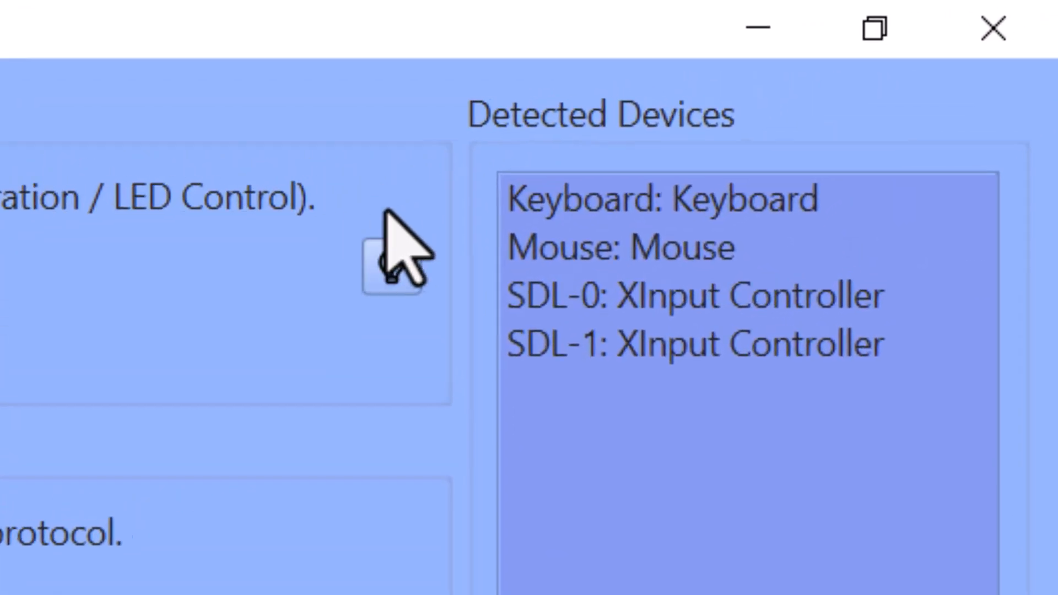
pyautogui.click(641, 211)
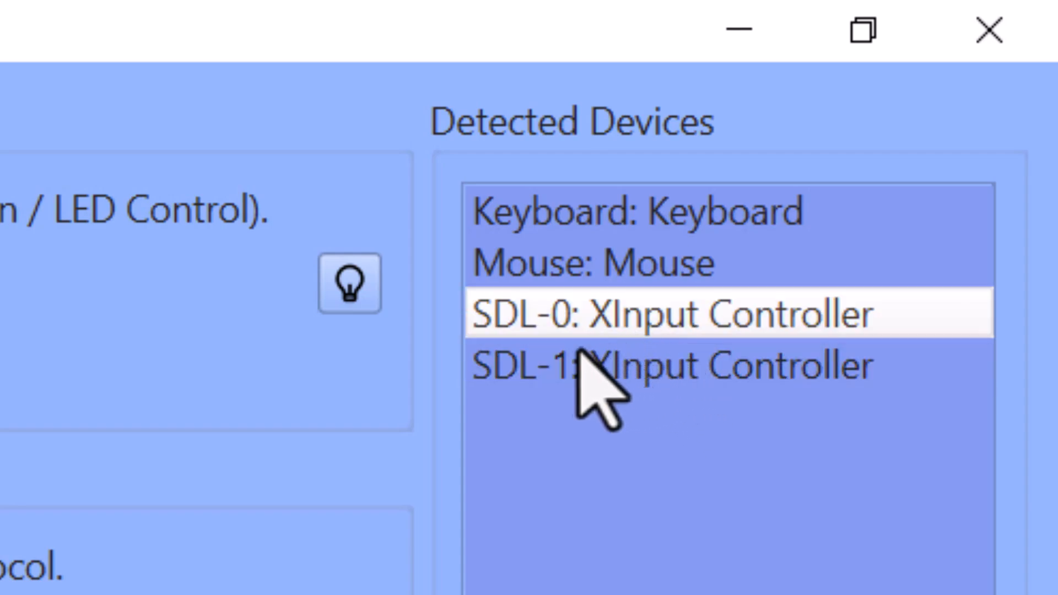
pyautogui.moveTo(583, 378)
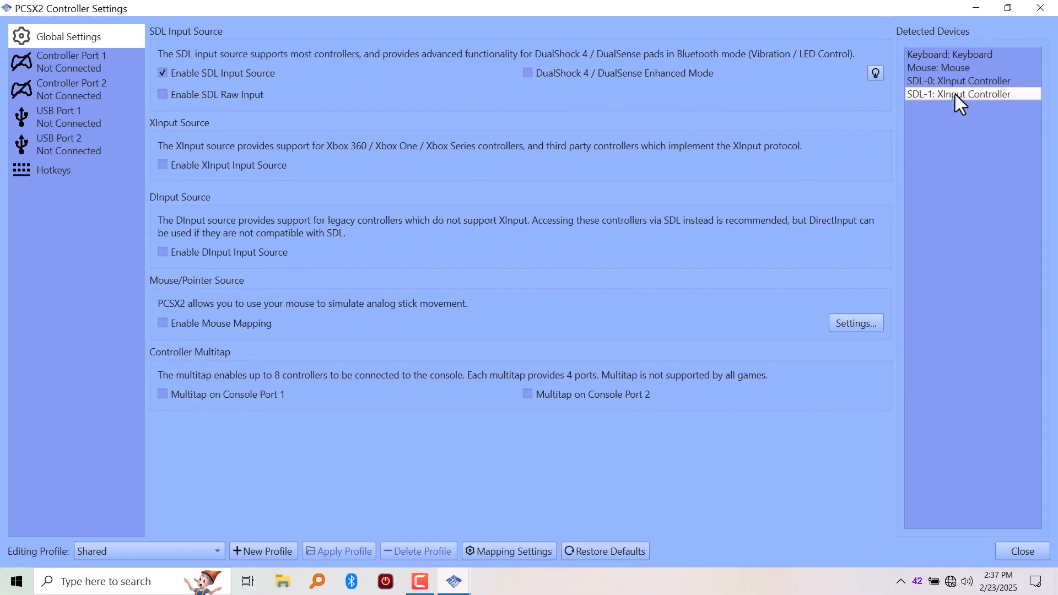
# Set Controller Port 1 to DualShock 2 and auto-map it to SDL-0 (XInput Controller)
pyautogui.click(971, 68)
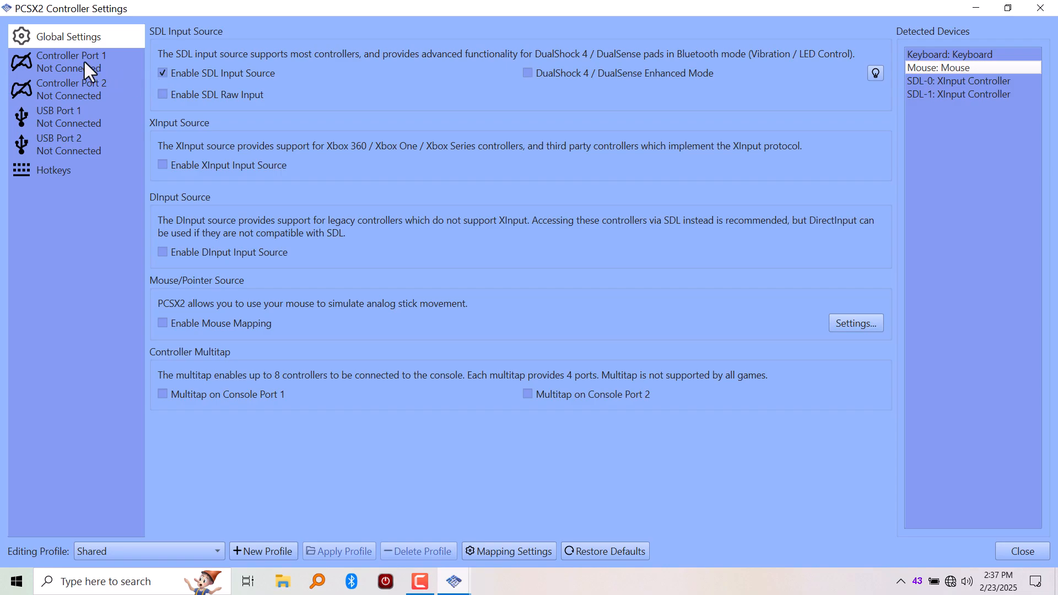
pyautogui.click(71, 61)
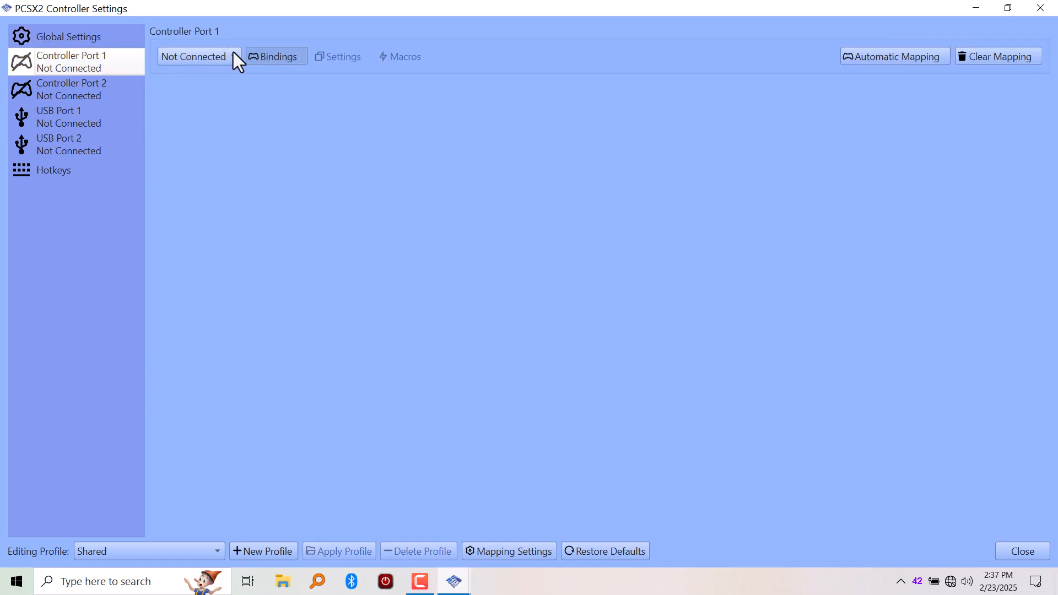
pyautogui.moveTo(225, 67)
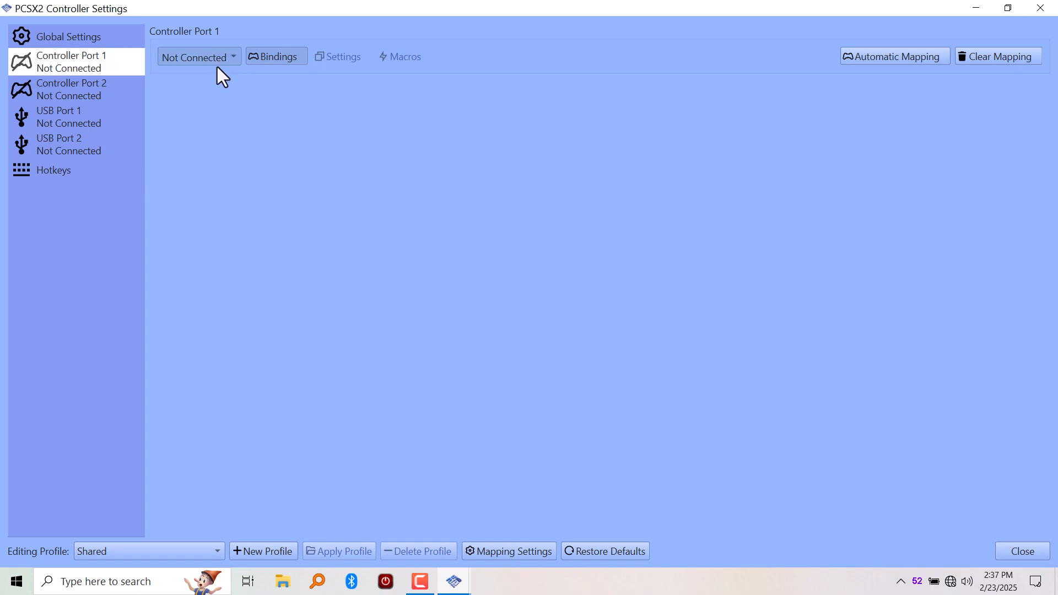
pyautogui.click(198, 56)
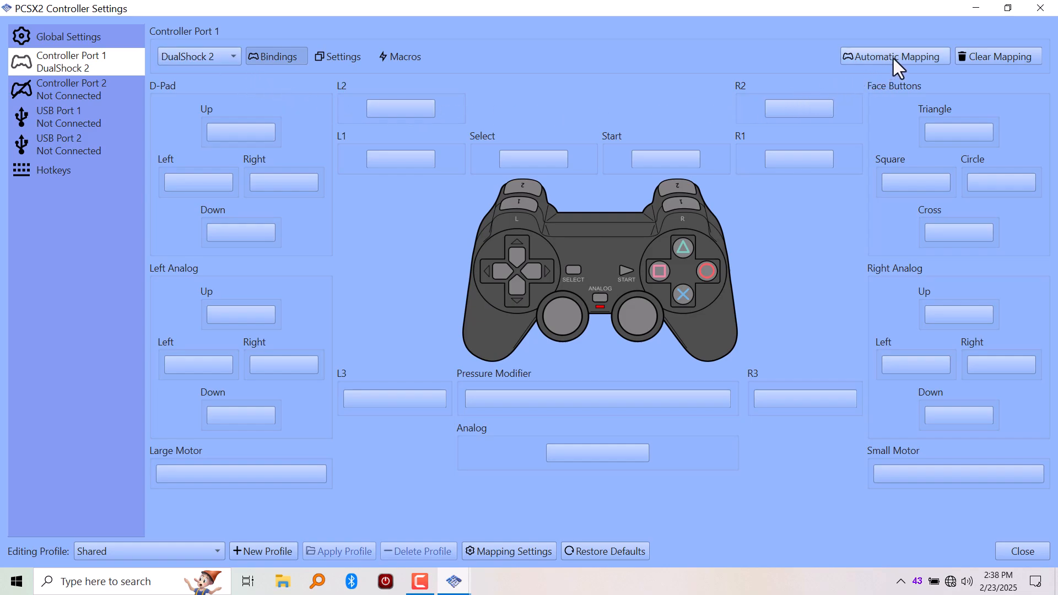
pyautogui.click(894, 56)
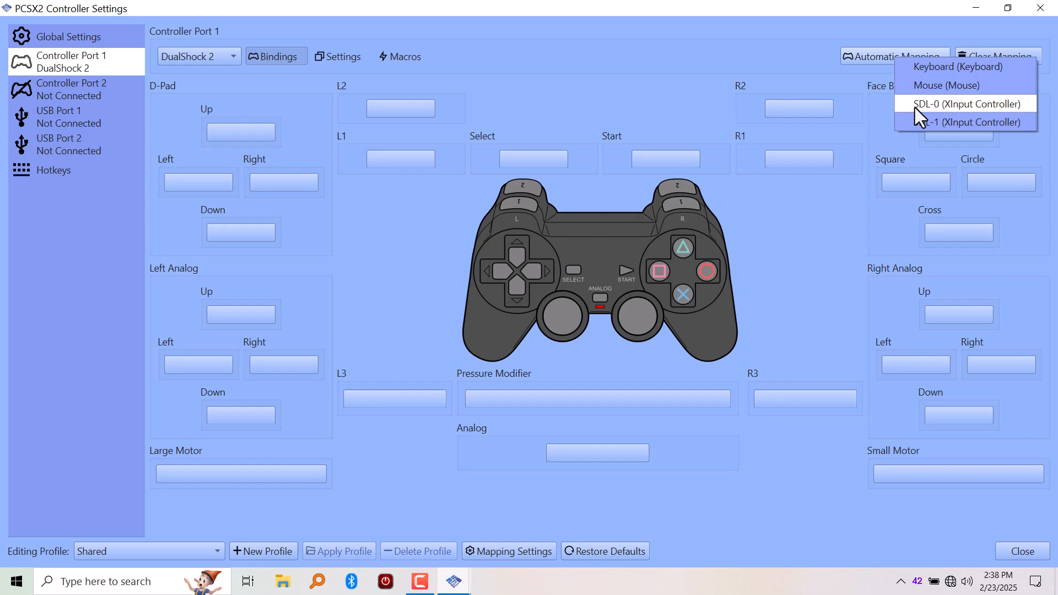
pyautogui.moveTo(955, 114)
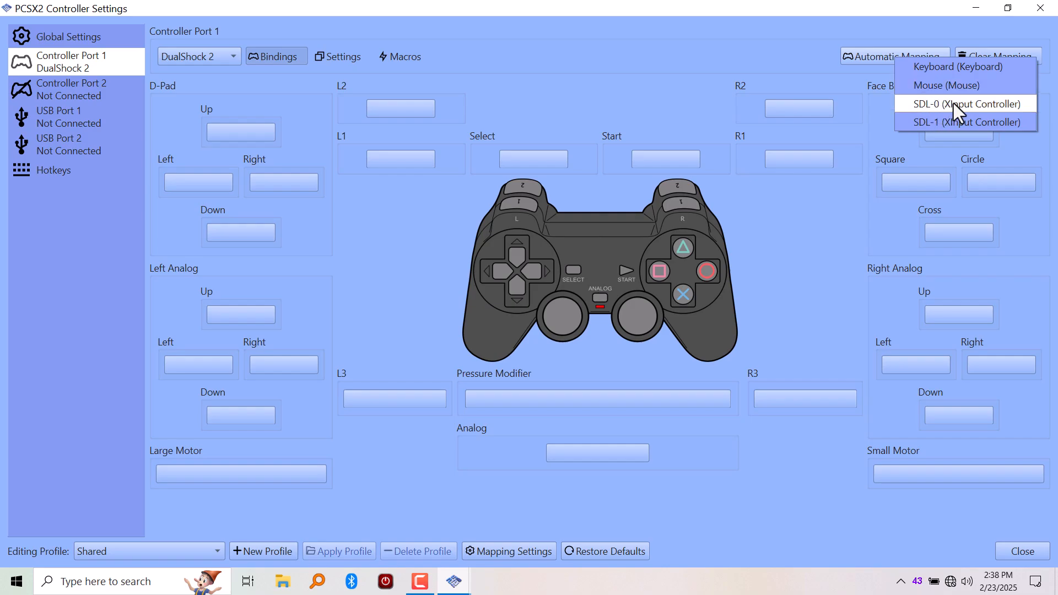
pyautogui.click(964, 103)
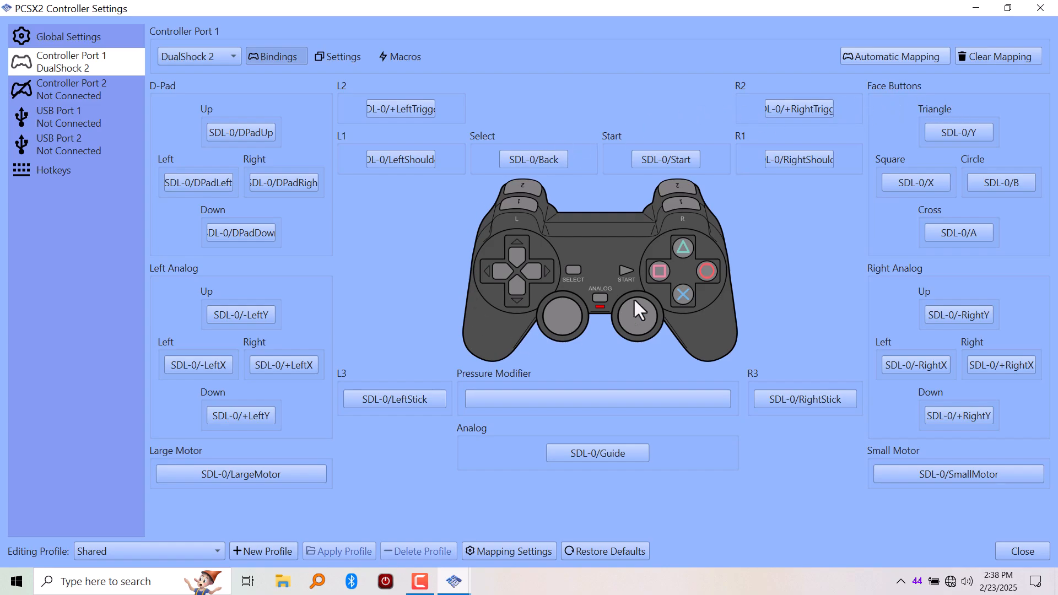
pyautogui.moveTo(511, 282)
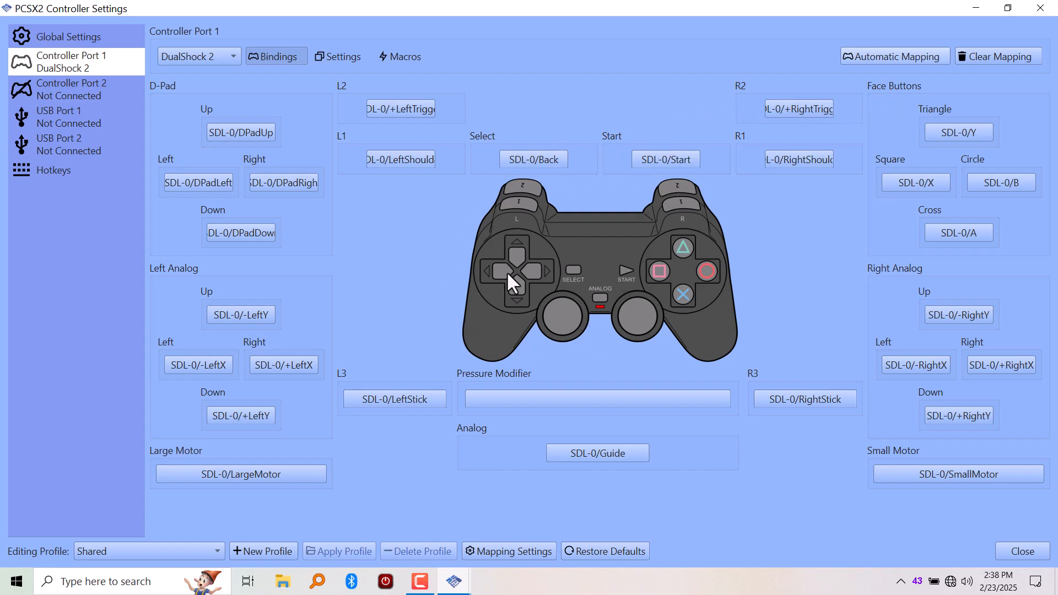
pyautogui.moveTo(786, 94)
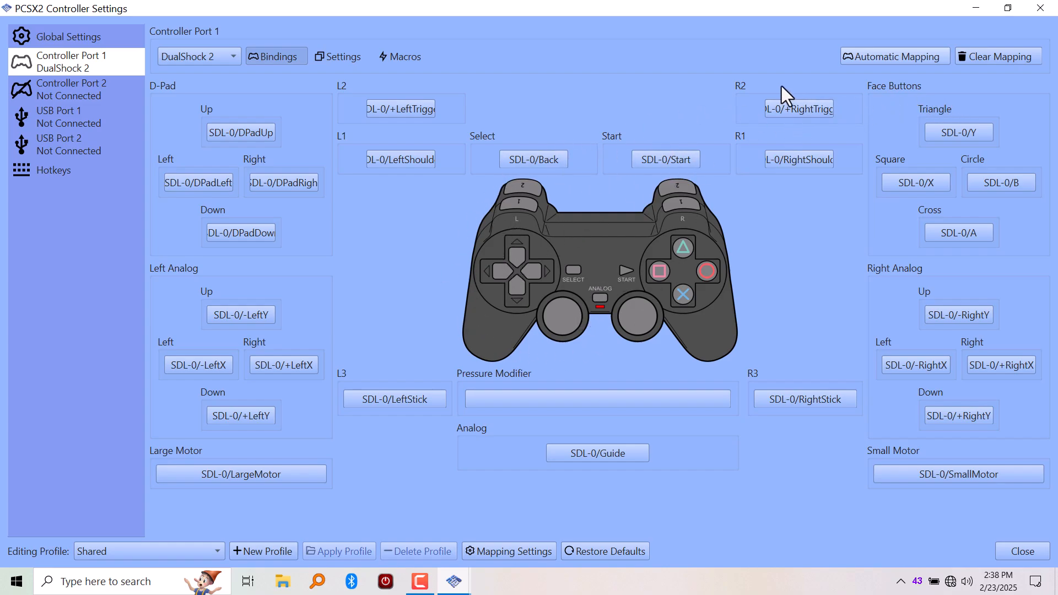
pyautogui.moveTo(69, 100)
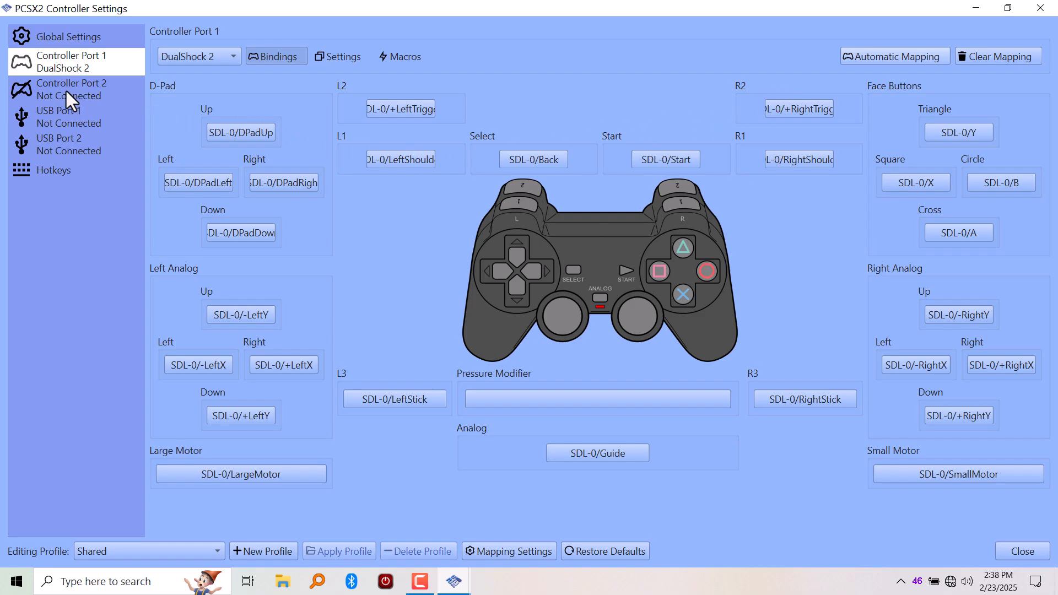
# Set Controller Port 2 to DualShock 2 and auto-map it to SDL-1 (XInput Controller)
pyautogui.click(72, 89)
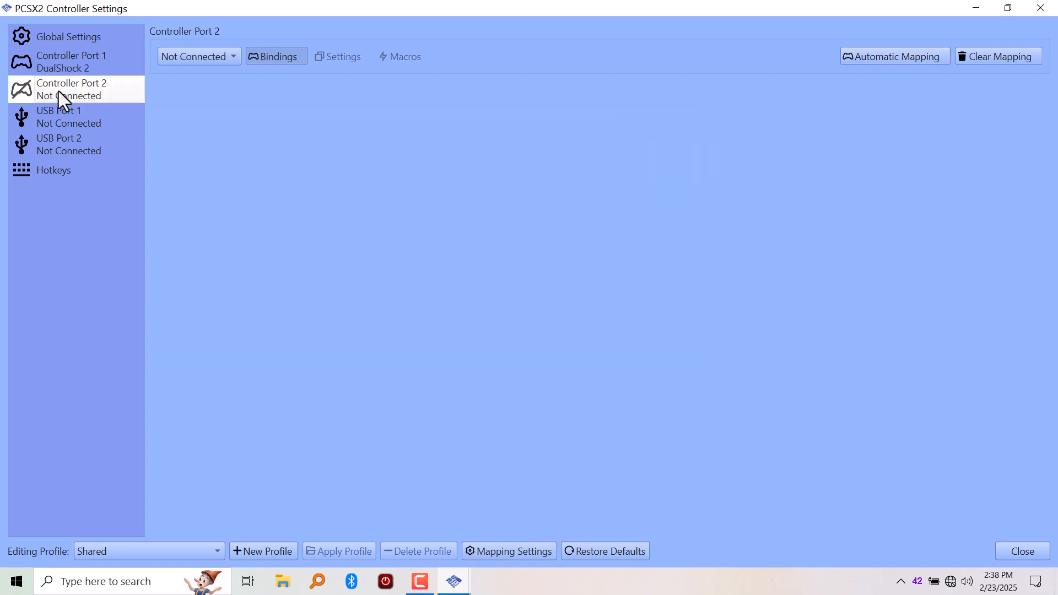
pyautogui.moveTo(177, 88)
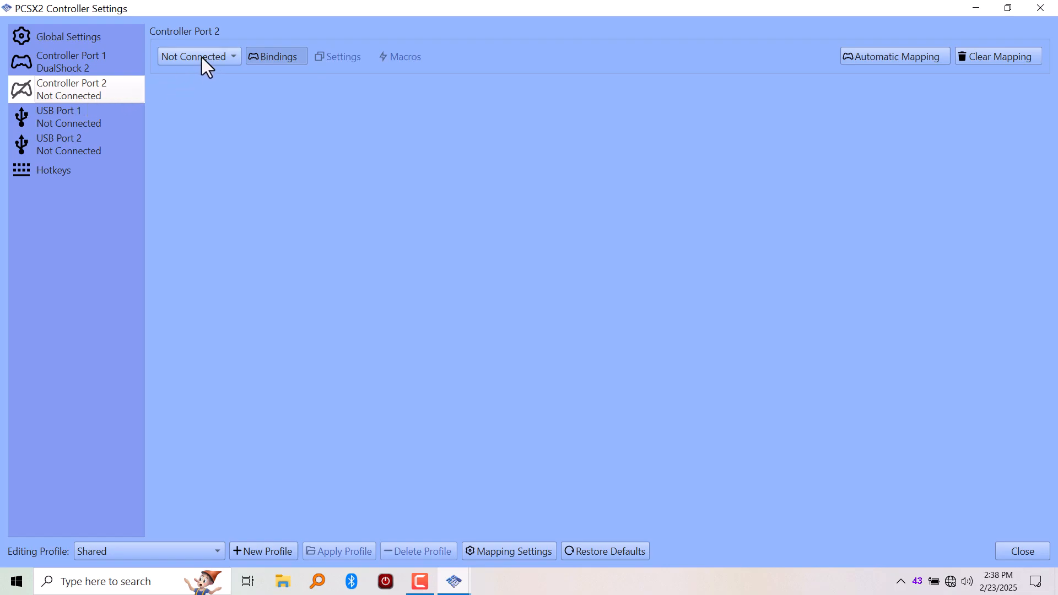
pyautogui.click(194, 56)
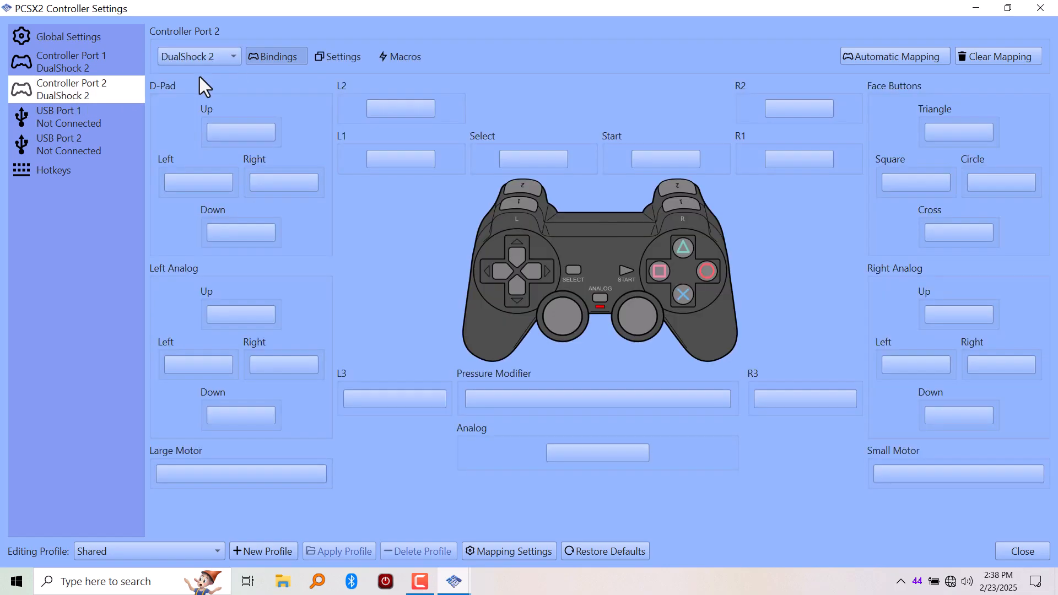
pyautogui.moveTo(894, 56)
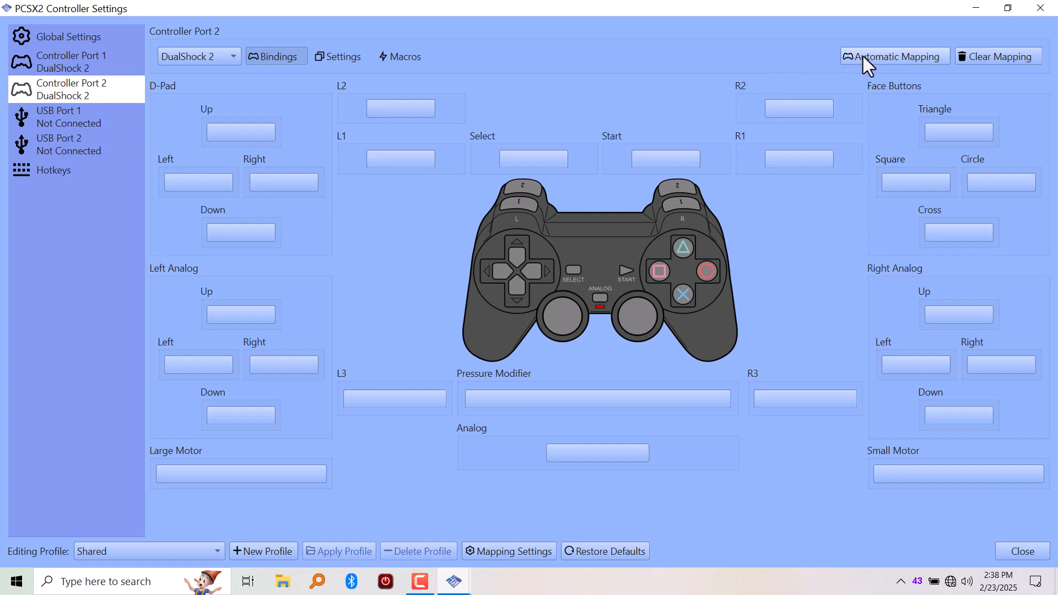
pyautogui.click(894, 57)
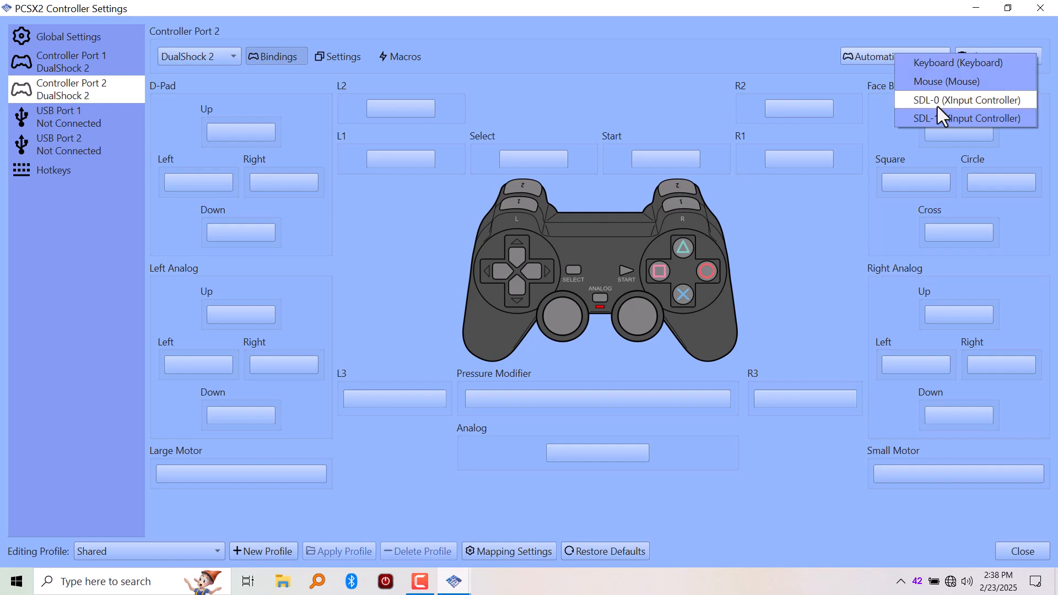
pyautogui.moveTo(941, 126)
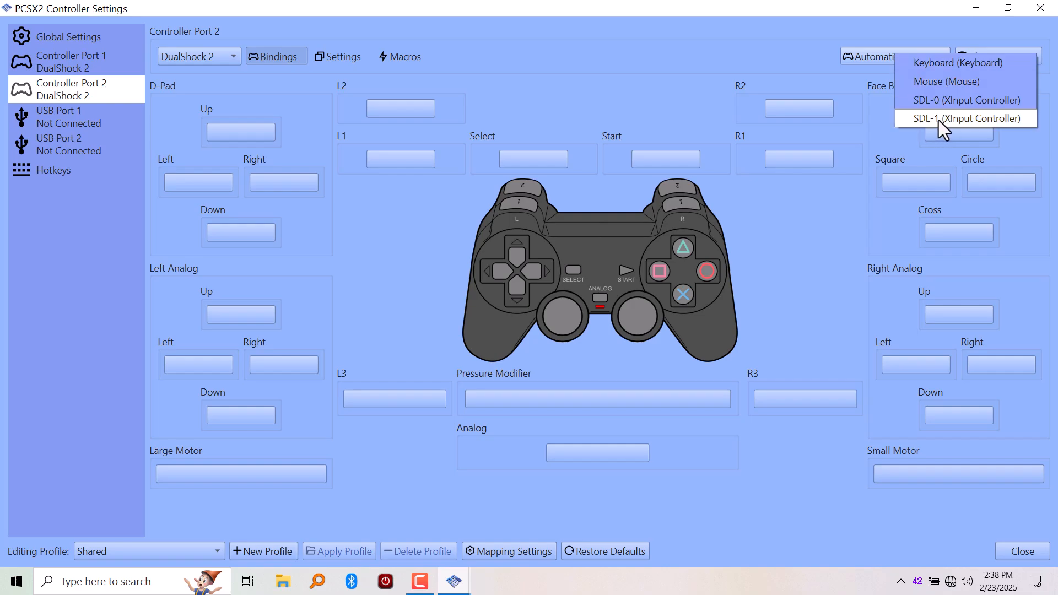
pyautogui.click(966, 118)
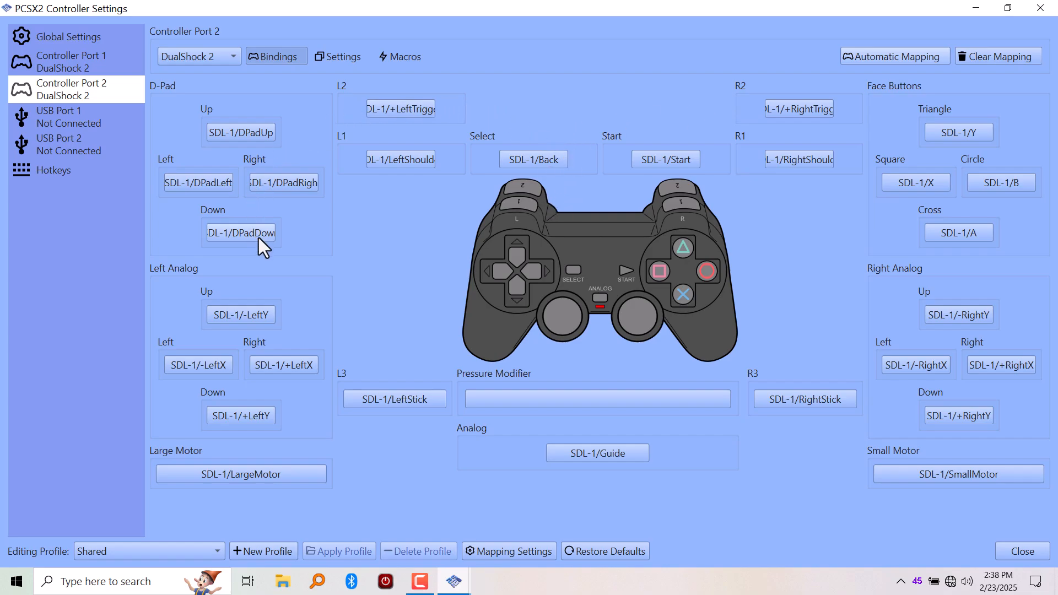
pyautogui.moveTo(307, 142)
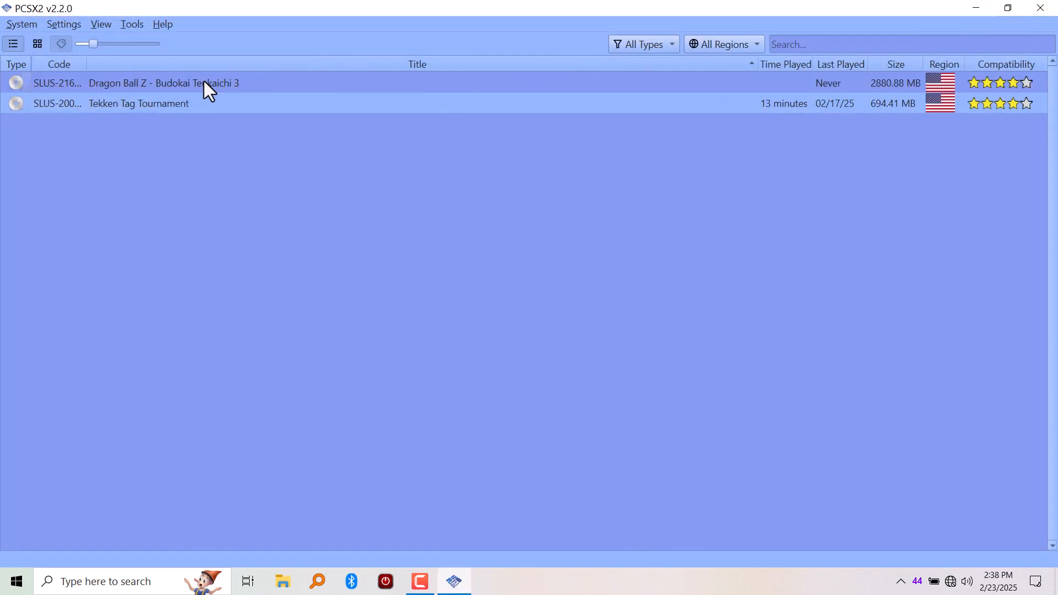
# Close Controller Settings and start Dragon Ball Z - Budokai Tenkaichi 3
pyautogui.click(138, 103)
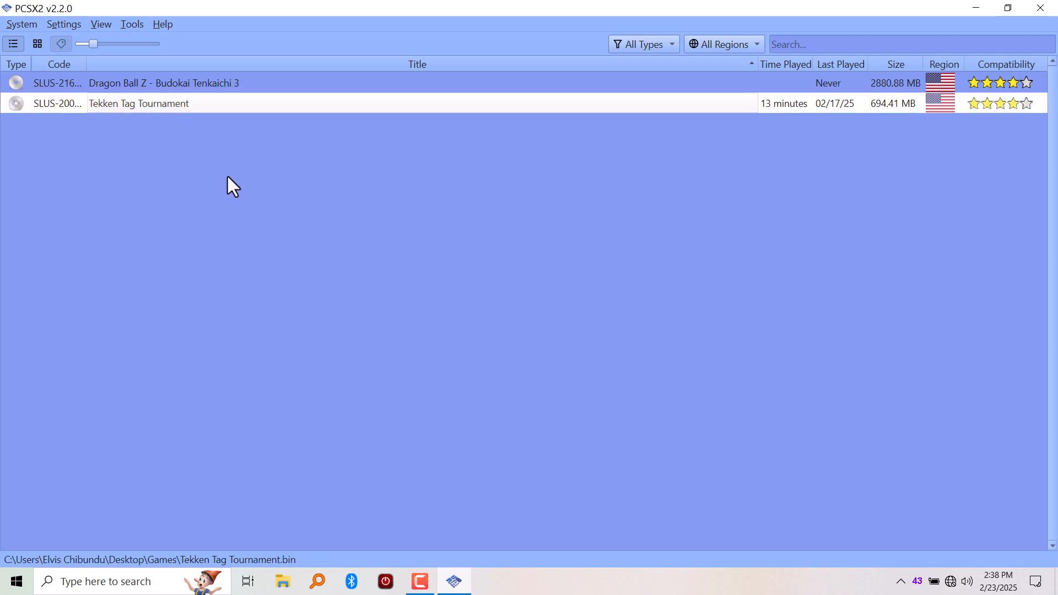
pyautogui.doubleClick(163, 84)
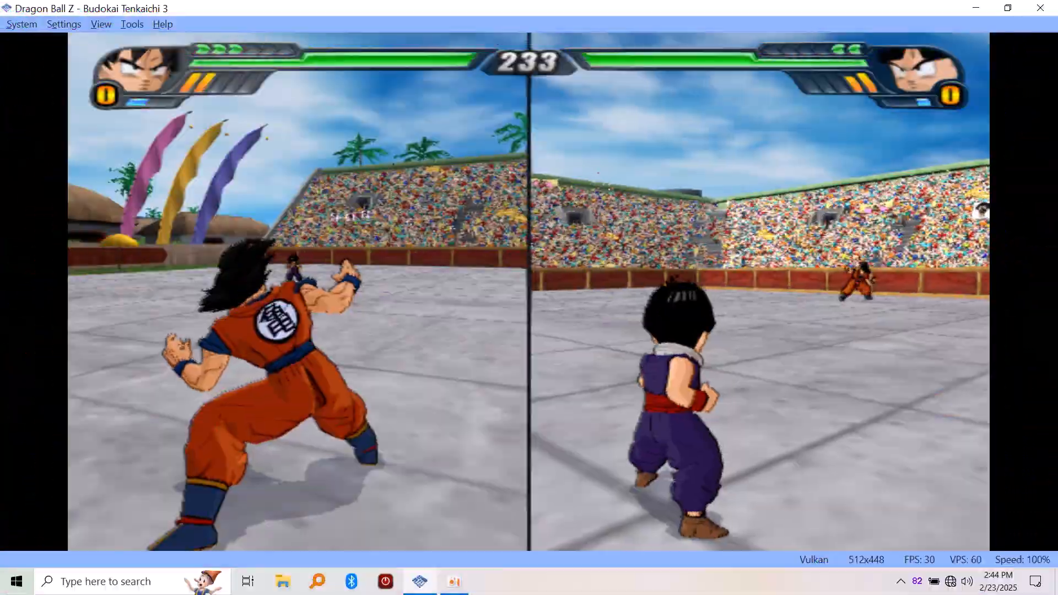